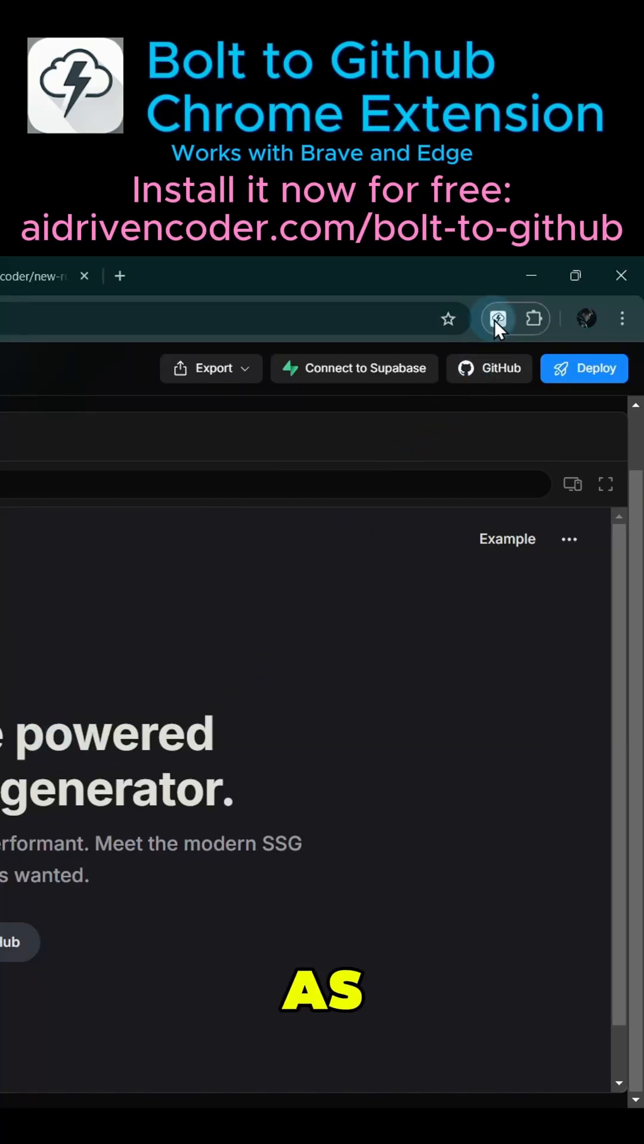
- Show the Bolt to GitHub project list with new-repository-vitepress on the new-feature branch
{"action": "left_click", "coordinate": [497, 320]}
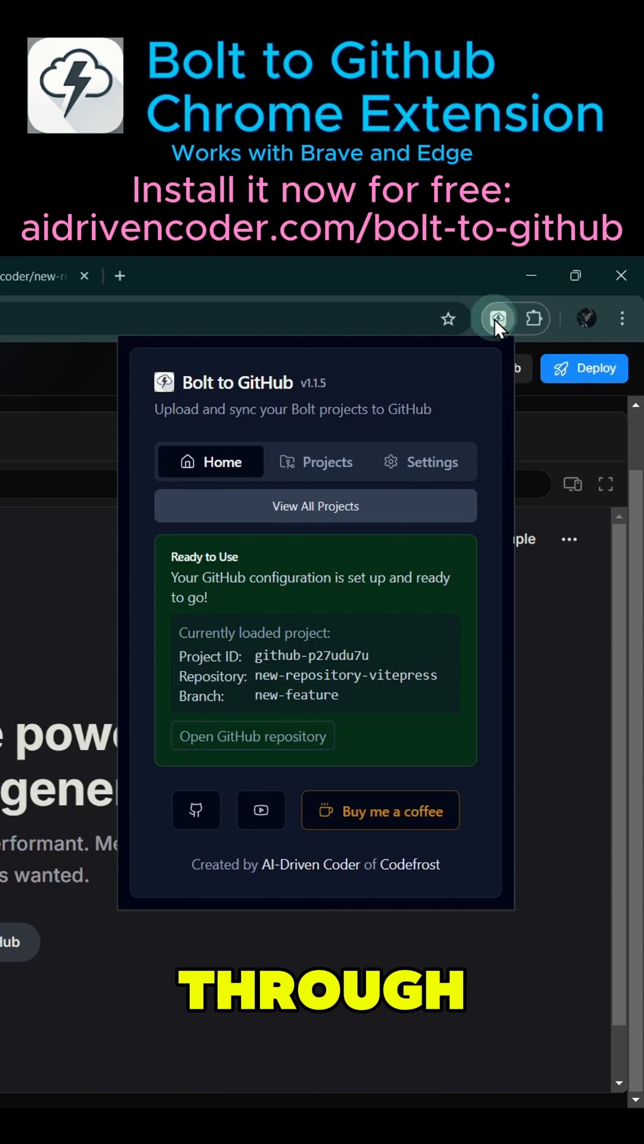
{"action": "left_click", "coordinate": [329, 461]}
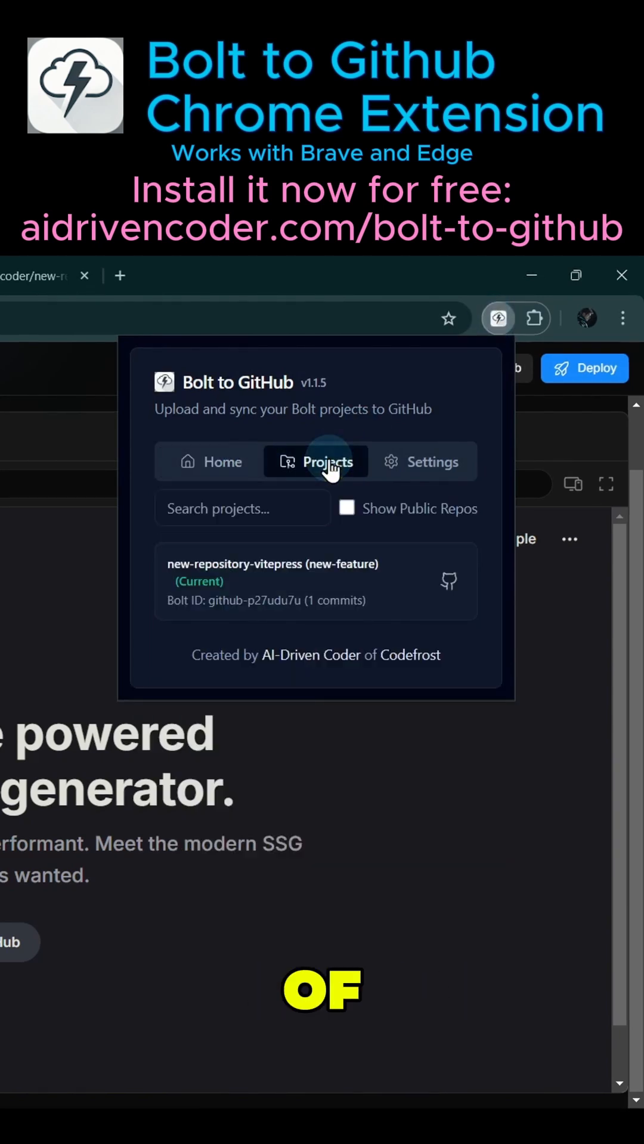
{"action": "mouse_move", "coordinate": [217, 605]}
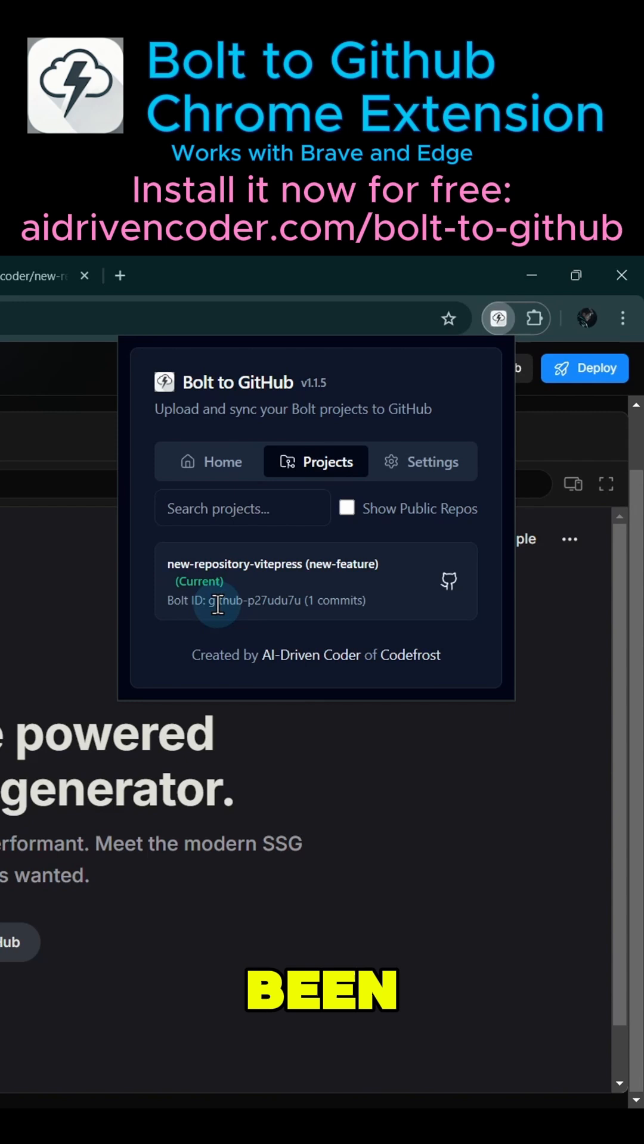
- Enable Show Public Repos so 2048-game, aidrivencoder and bolt-generated-2048 are listed
{"action": "left_click", "coordinate": [346, 509]}
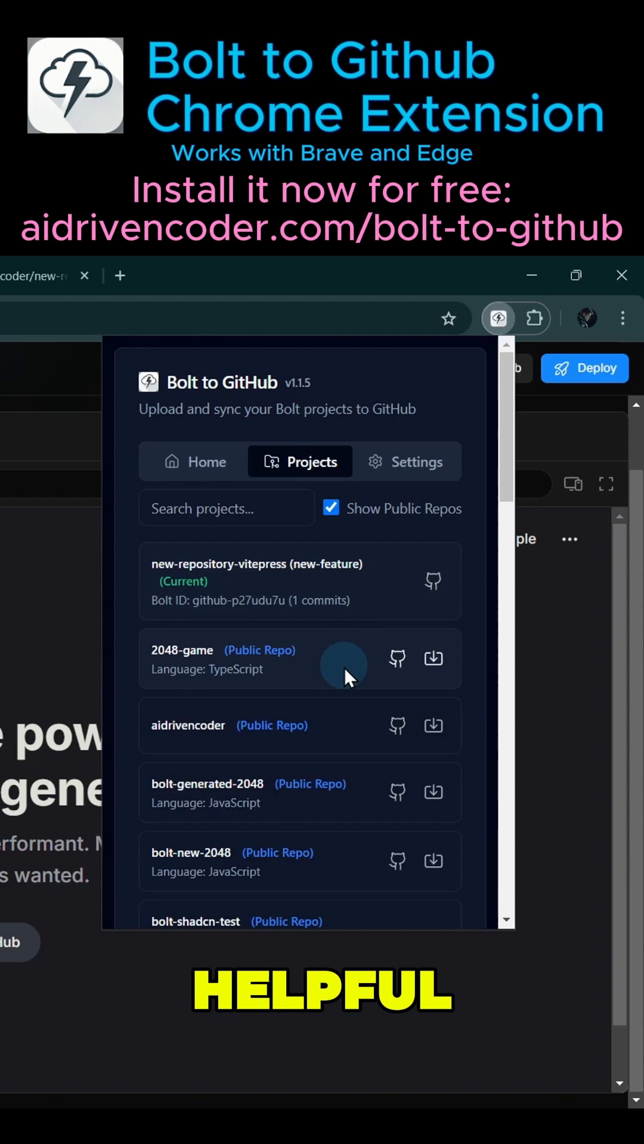
{"action": "mouse_move", "coordinate": [433, 580]}
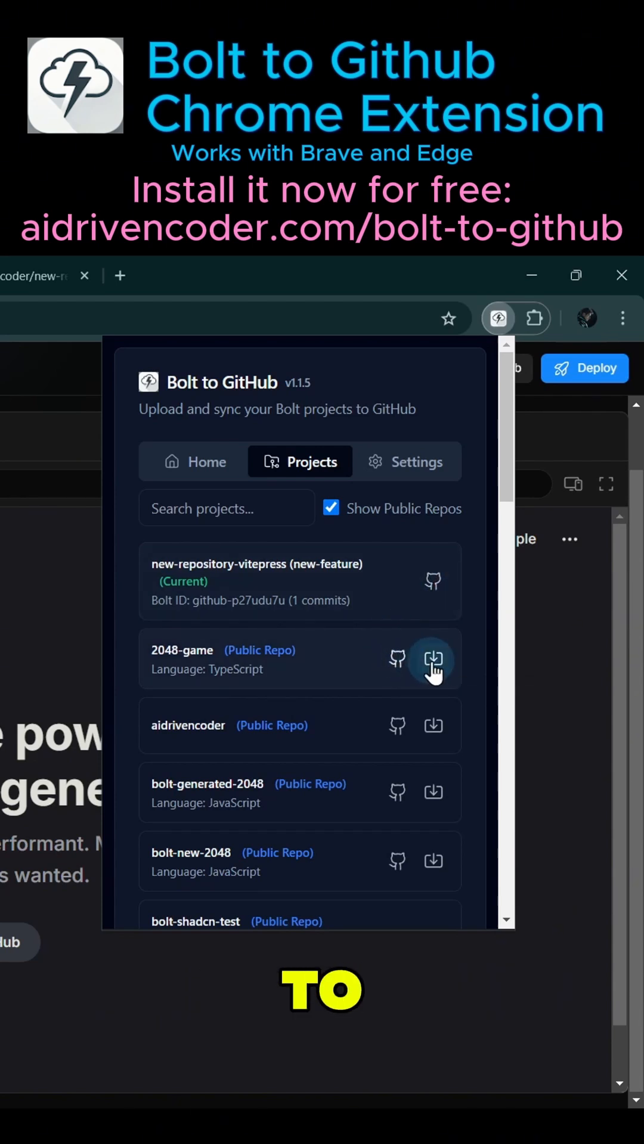
{"action": "mouse_move", "coordinate": [432, 660]}
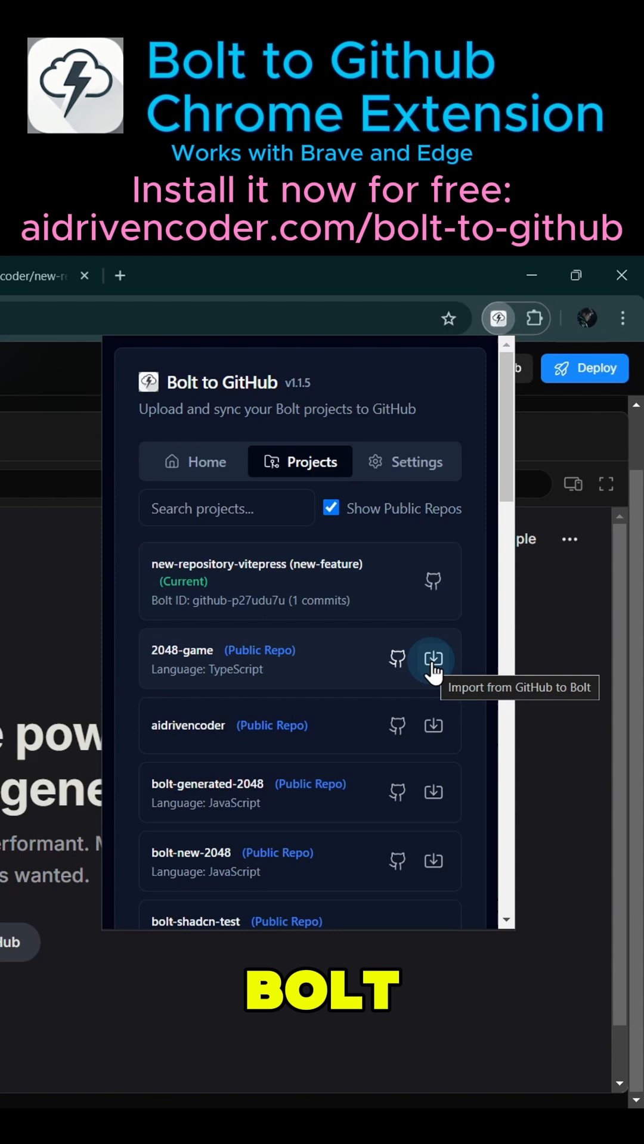
- Import the 2048-game repository into Bolt, loading project github-tperzfft on main
{"action": "left_click", "coordinate": [432, 659]}
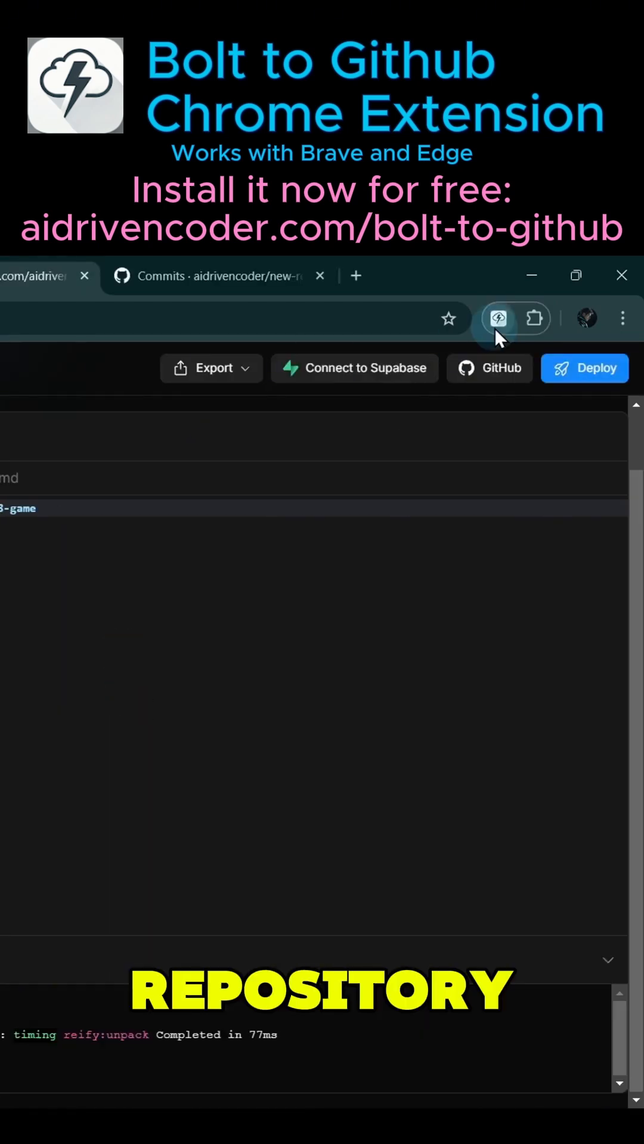
{"action": "left_click", "coordinate": [497, 318]}
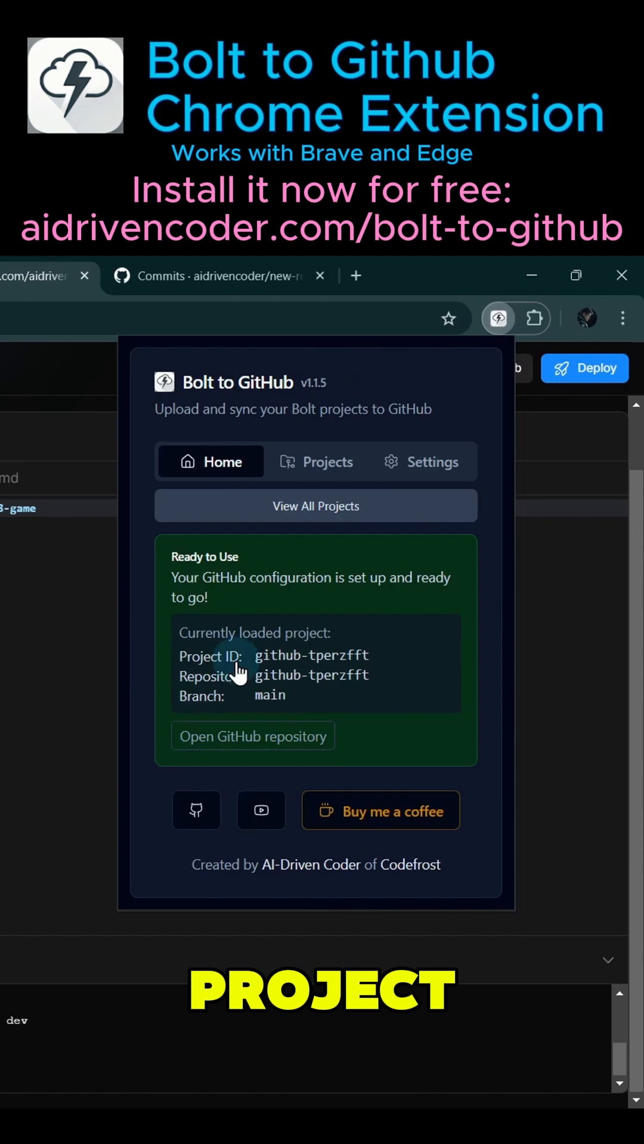
{"action": "mouse_move", "coordinate": [291, 684]}
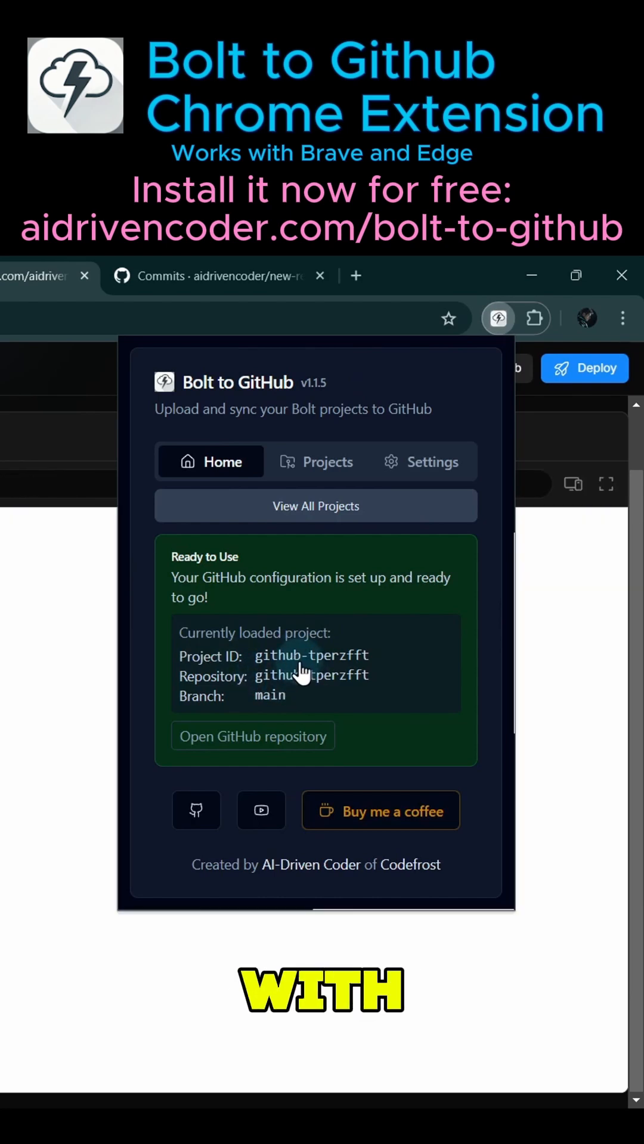
- Set the repository name to 2048-game in Settings, save, and review the updated projects list
{"action": "left_click", "coordinate": [420, 461]}
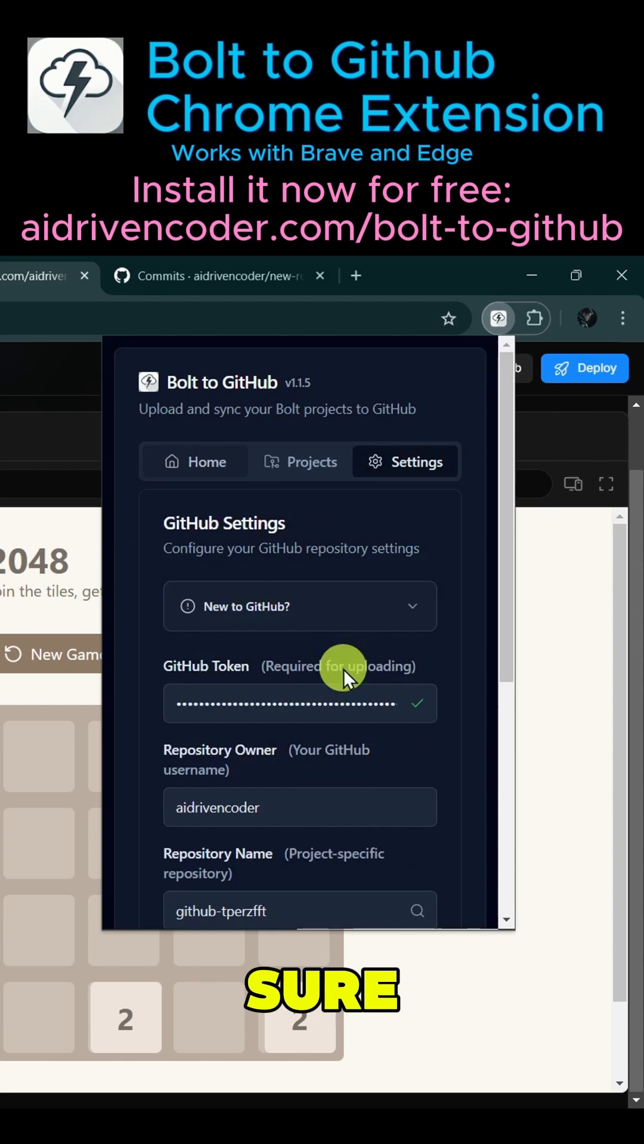
{"action": "type", "text": "204"}
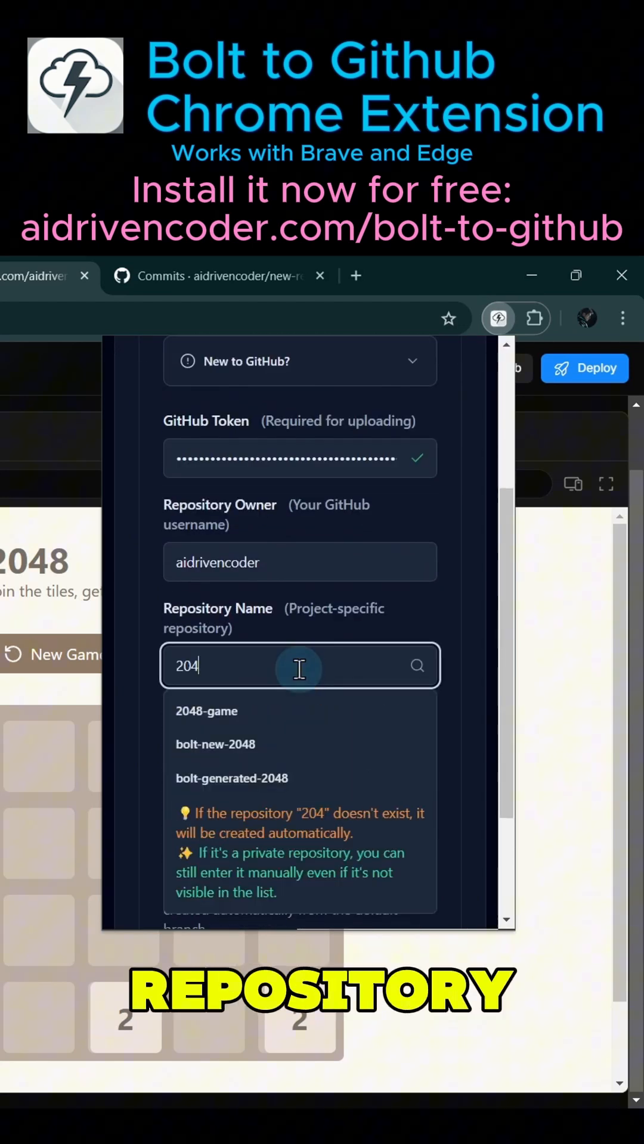
{"action": "left_click", "coordinate": [207, 710]}
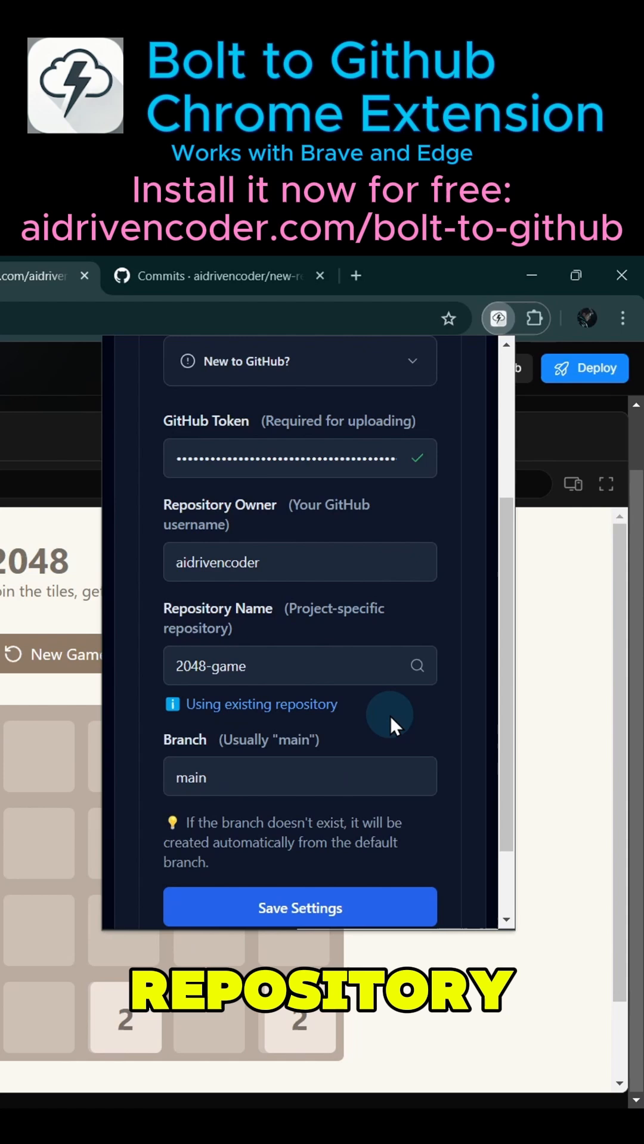
{"action": "scroll", "scroll_direction": "down", "scroll_amount": 3}
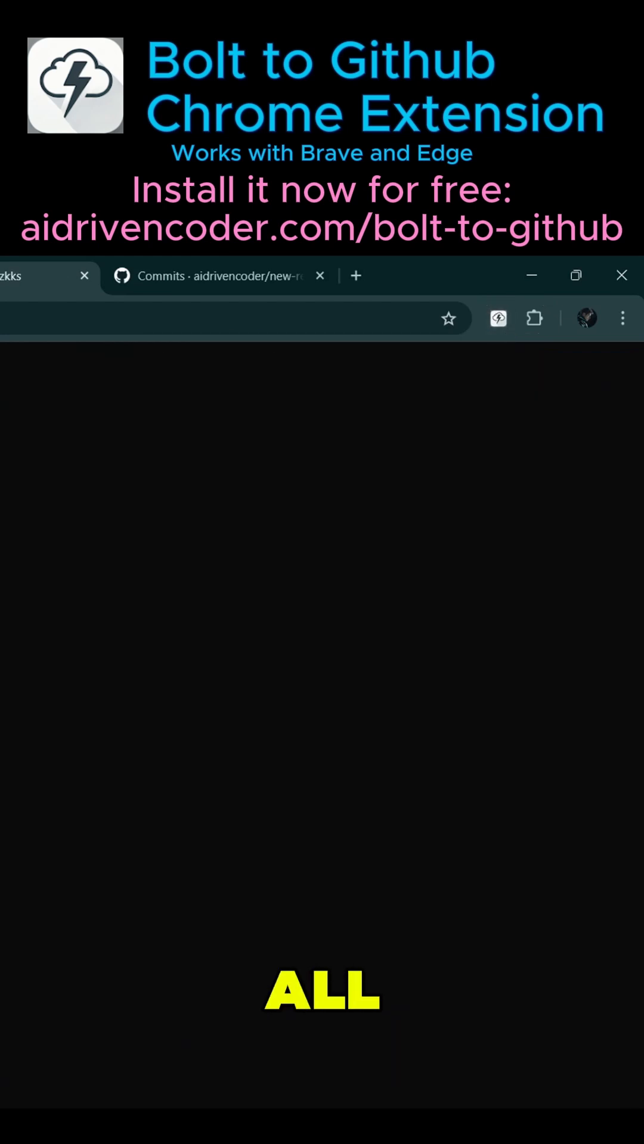
{"action": "left_click", "coordinate": [498, 319]}
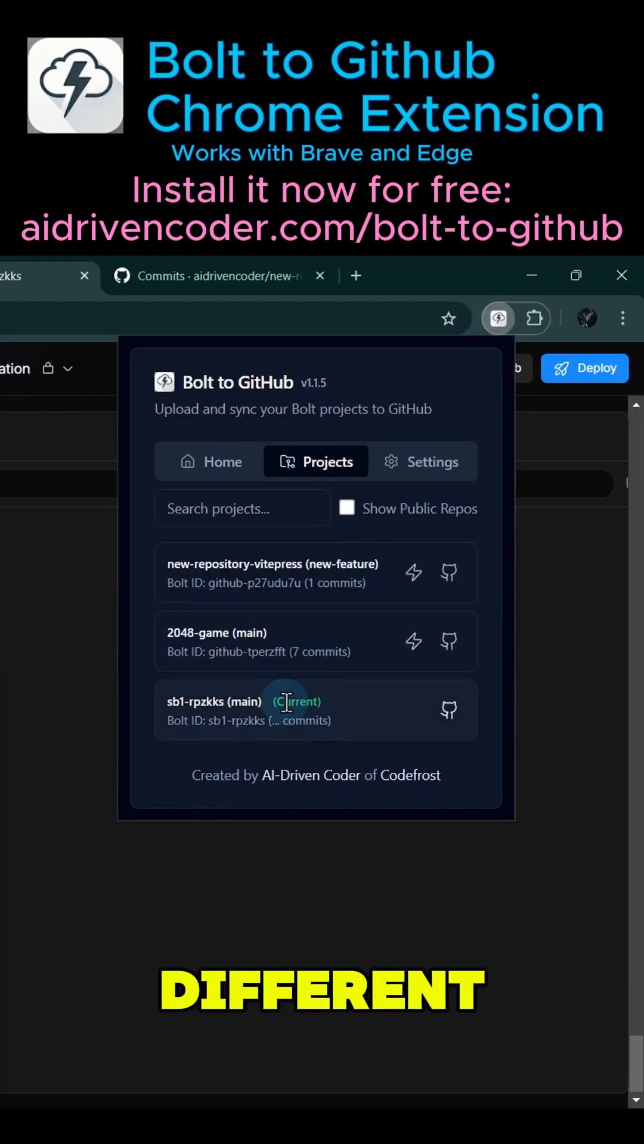